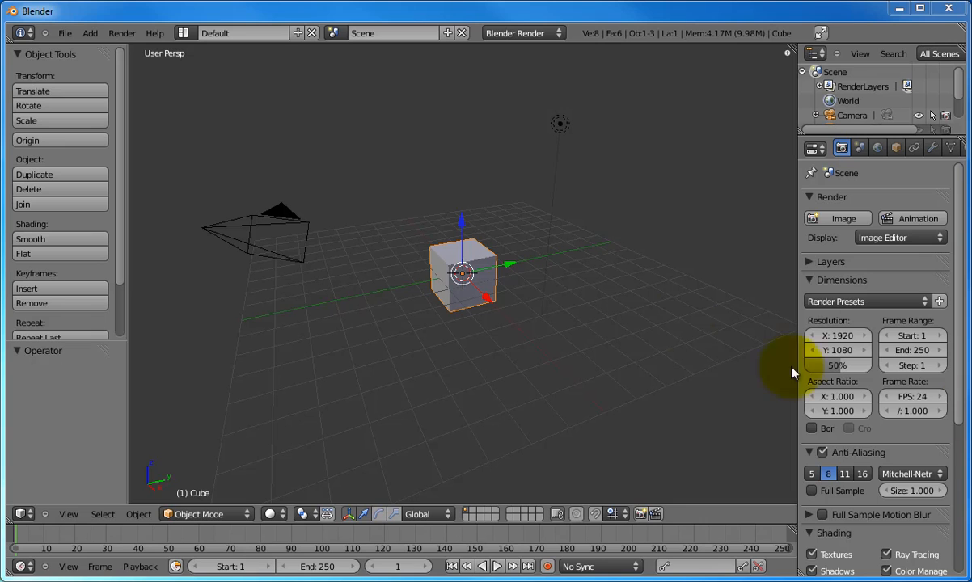
Duplicate the default cube with Shift+D and place the copies beside and above the original
{"action": "left_click", "coordinate": [448, 283]}
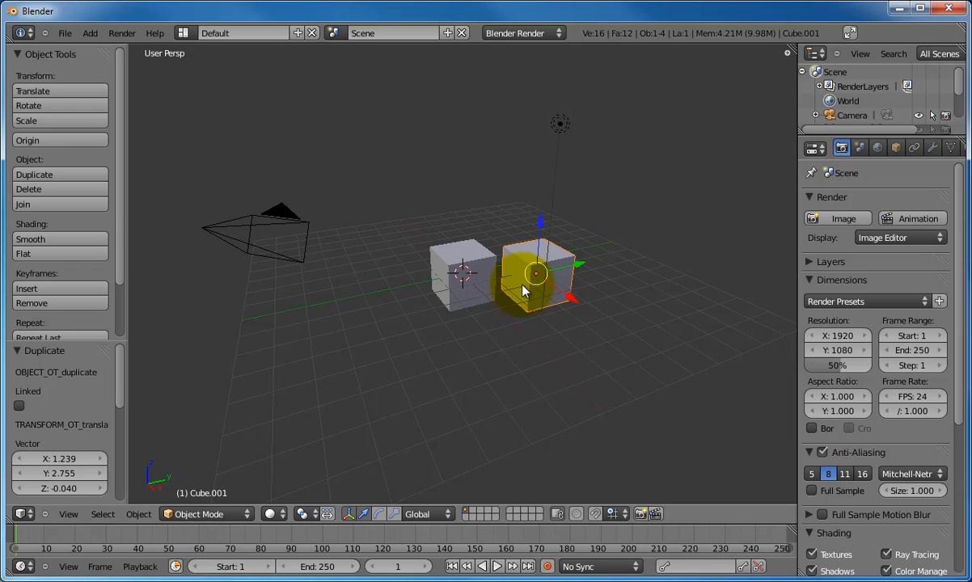
{"action": "left_click", "coordinate": [457, 287]}
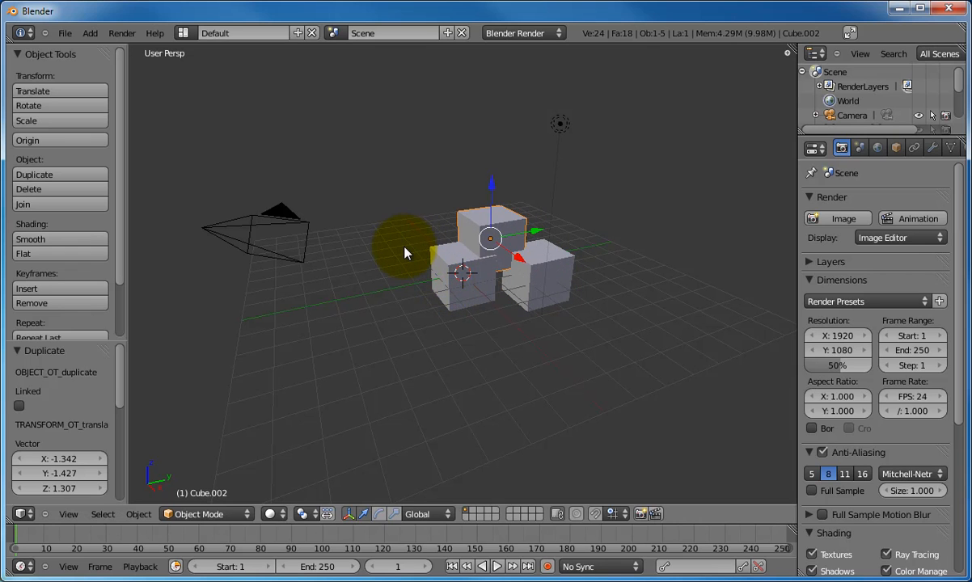
{"action": "left_click_drag", "start_coordinate": [489, 239], "coordinate": [416, 227]}
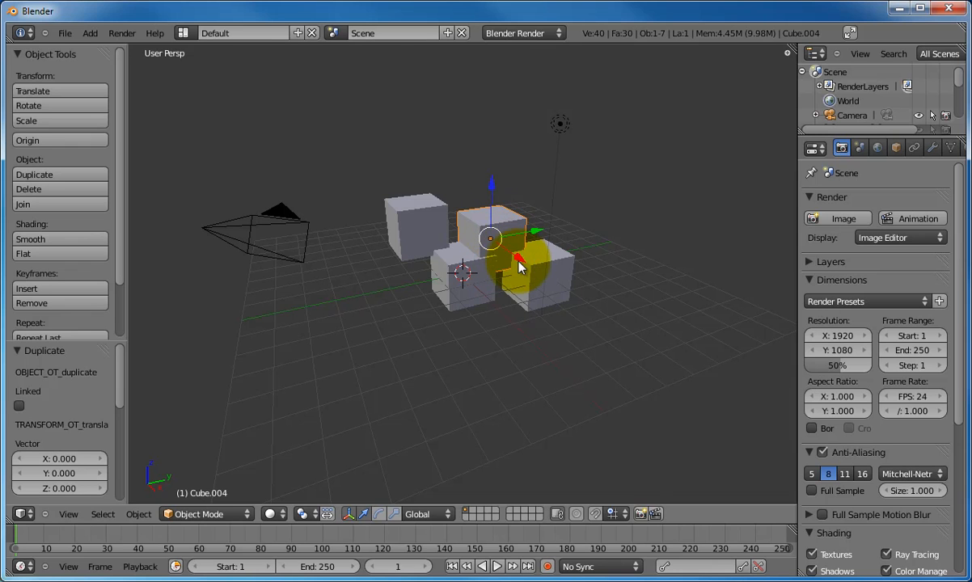
Slide the newest cube copy along X, delete it, and select the front-right cube
{"action": "left_click_drag", "start_coordinate": [518, 239], "coordinate": [558, 275]}
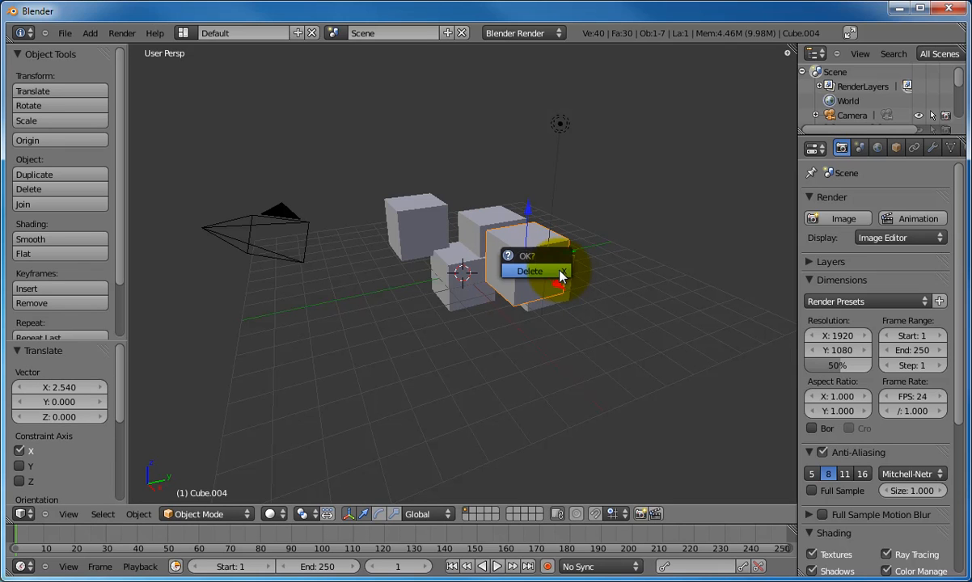
{"action": "left_click", "coordinate": [529, 271]}
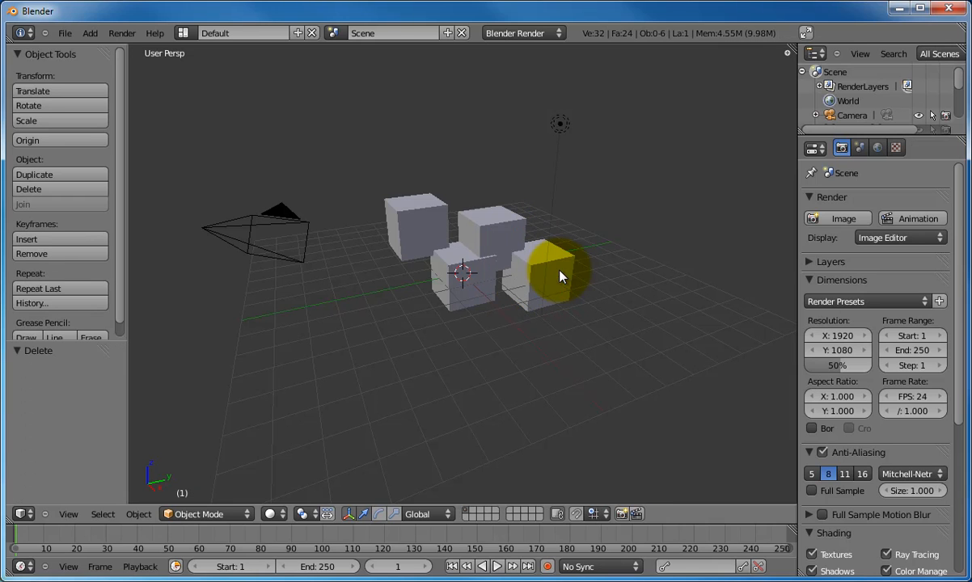
{"action": "left_click", "coordinate": [557, 275]}
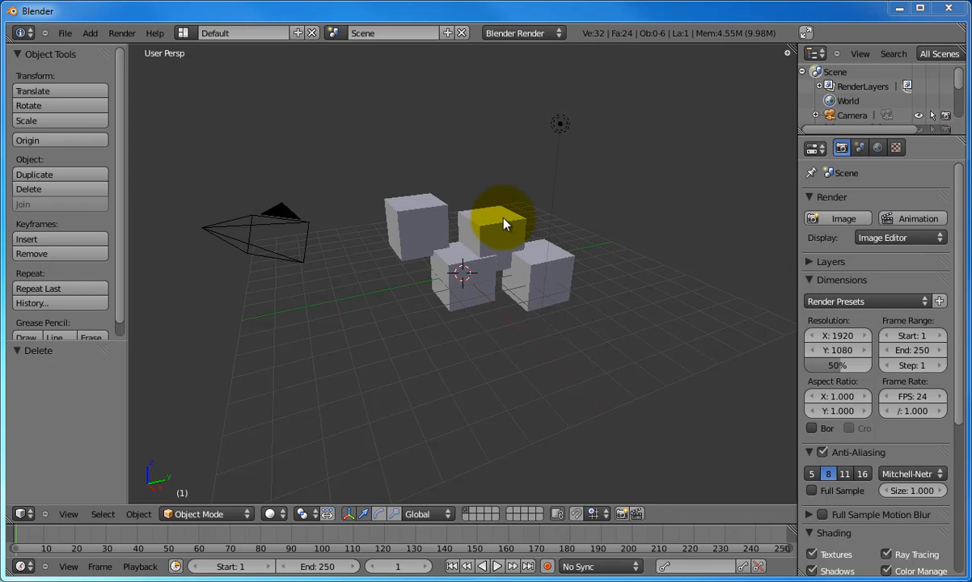
{"action": "left_click", "coordinate": [535, 275]}
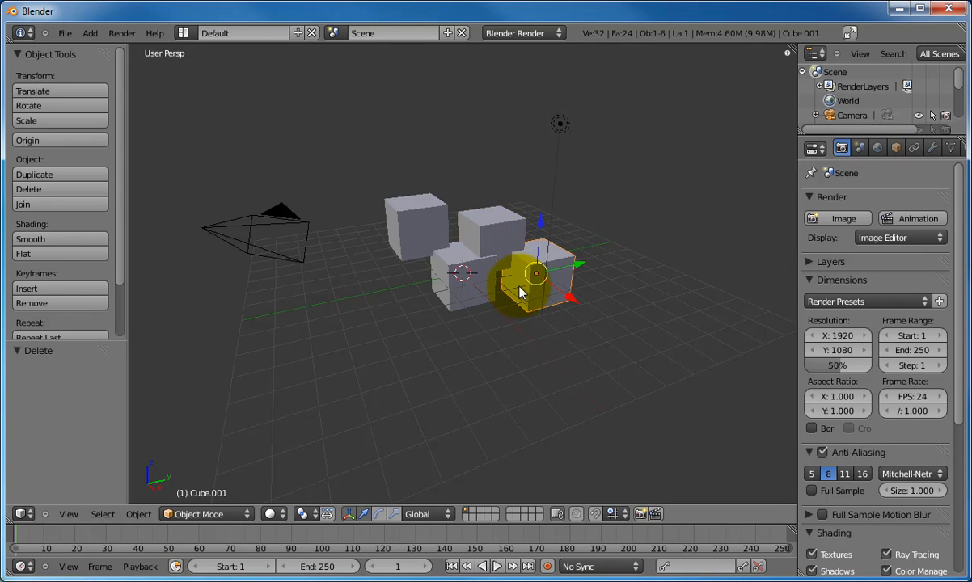
Select a cube while viewing the cluster from the right side
{"action": "left_click", "coordinate": [416, 230]}
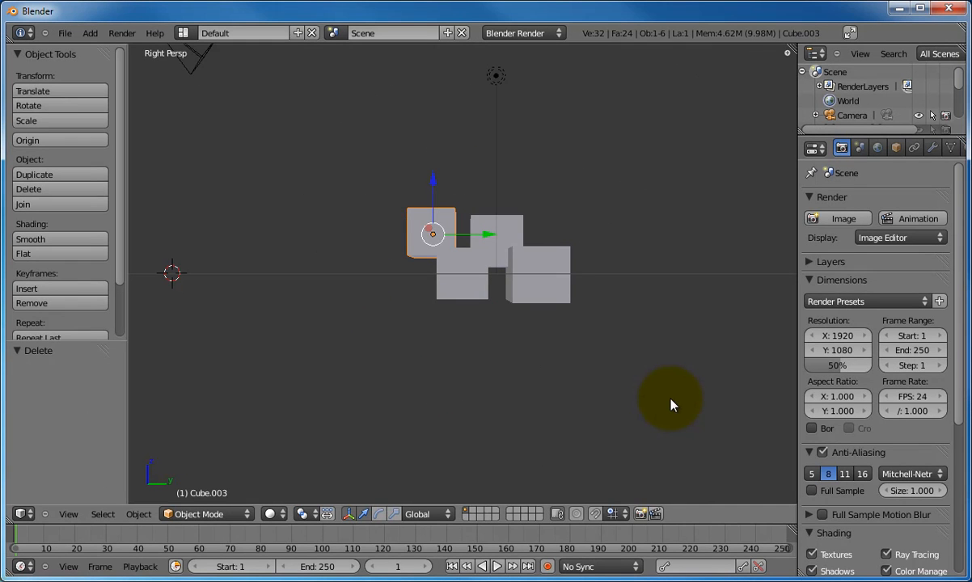
Select Cube.001, switch to Right view with Numpad 3 and zoom in on the cubes
{"action": "left_click", "coordinate": [533, 270]}
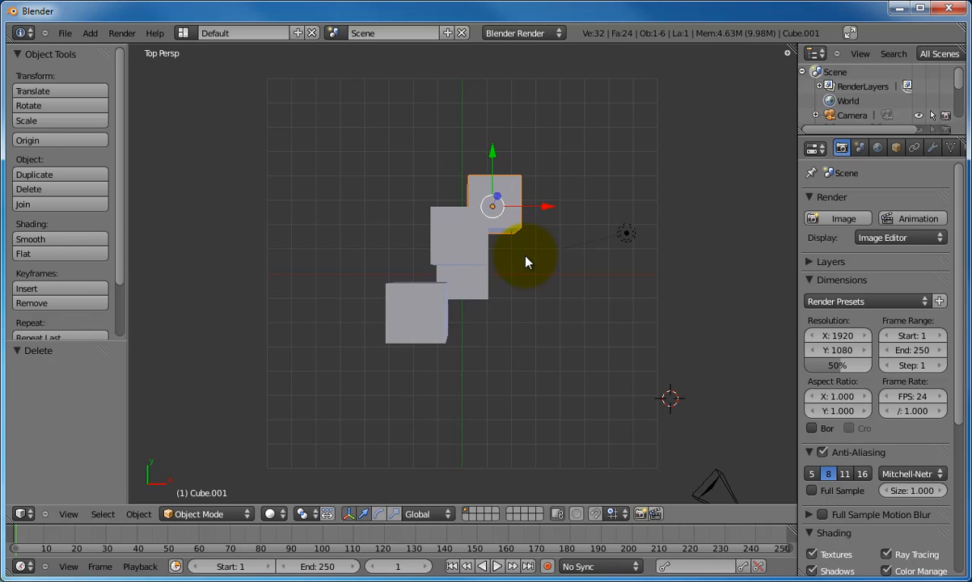
{"action": "key", "text": "KP_3"}
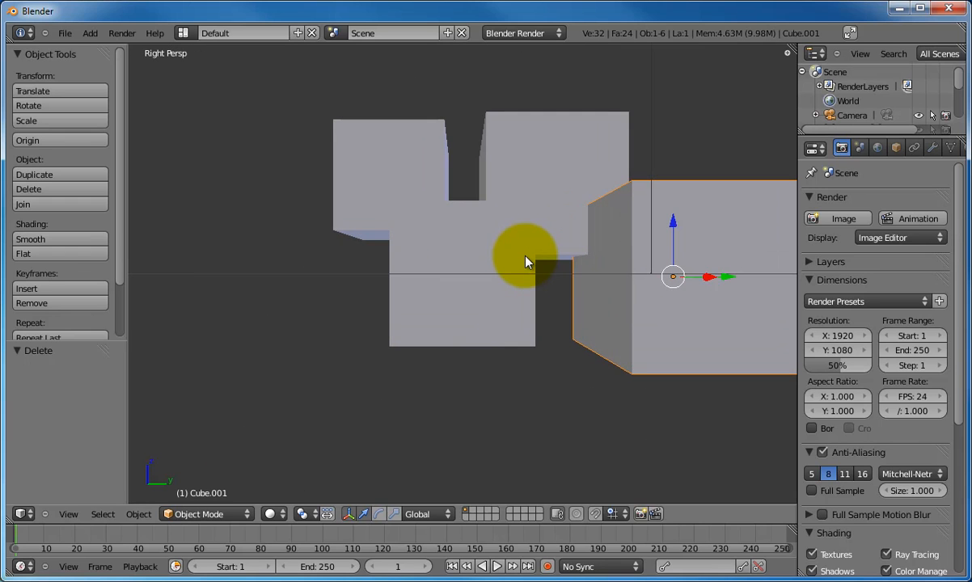
{"action": "scroll", "scroll_direction": "down", "scroll_amount": 3}
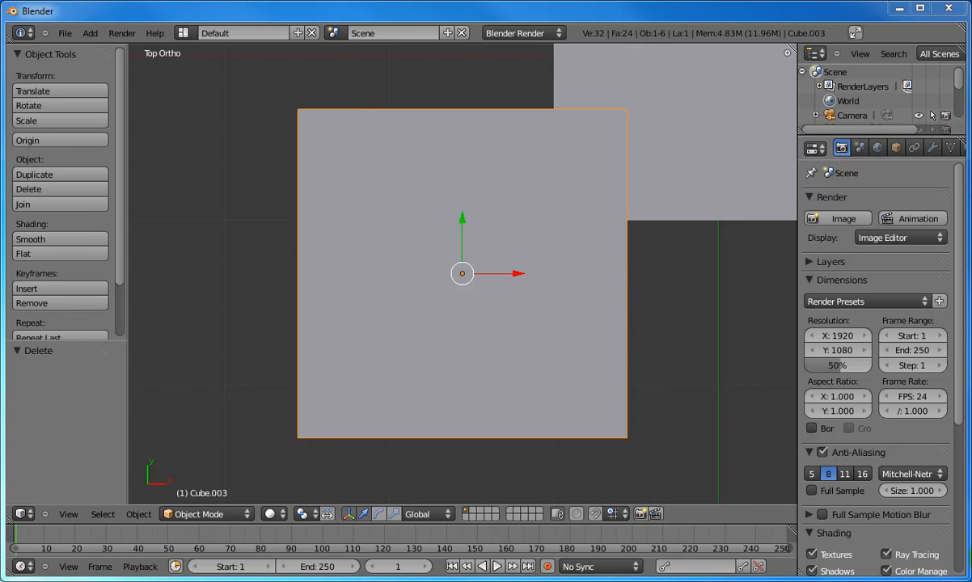
Orbit the orthographic view around the cube cluster and select a cube
{"action": "left_click_drag", "start_coordinate": [461, 273], "coordinate": [548, 364]}
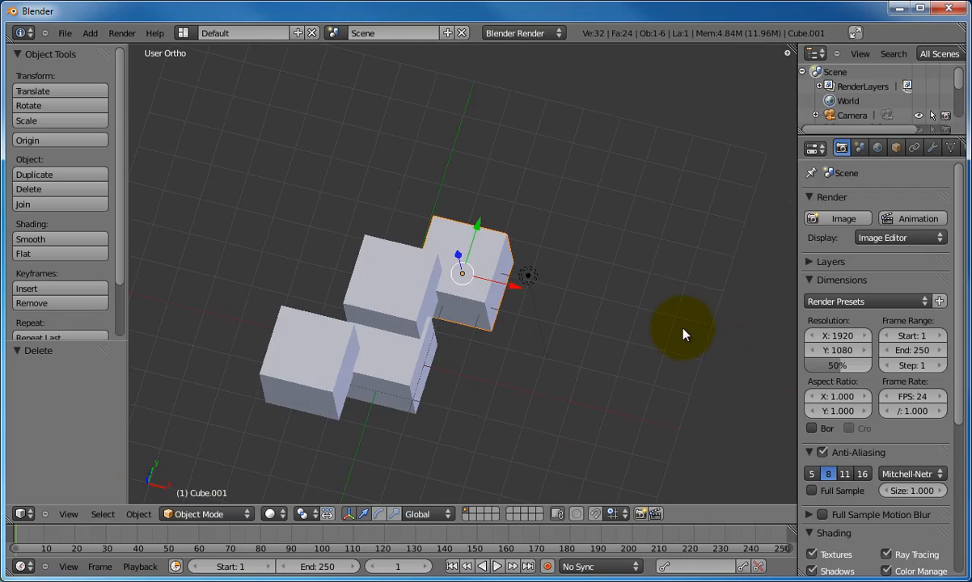
{"action": "left_click_drag", "start_coordinate": [683, 334], "coordinate": [457, 344]}
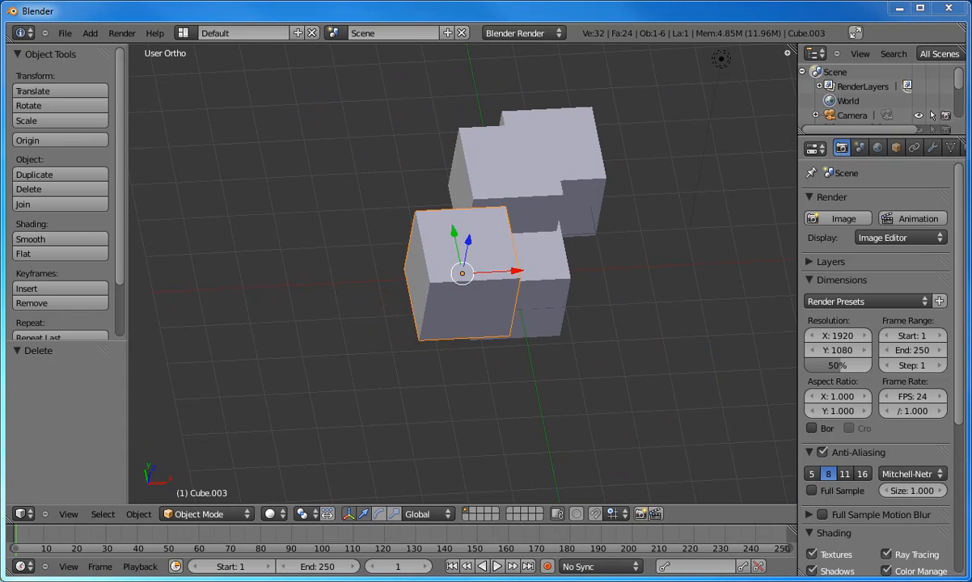
{"action": "left_click", "coordinate": [465, 271]}
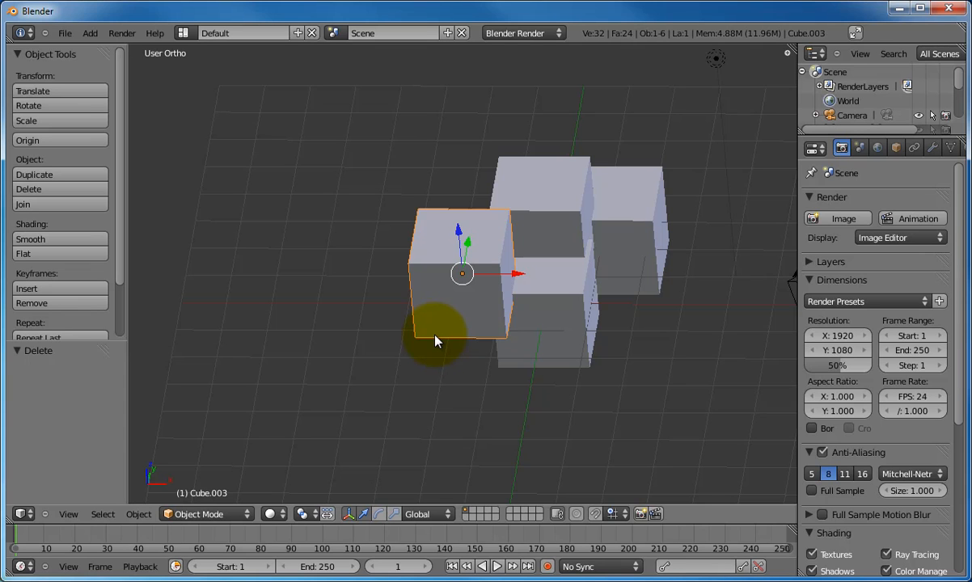
{"action": "mouse_move", "coordinate": [442, 353]}
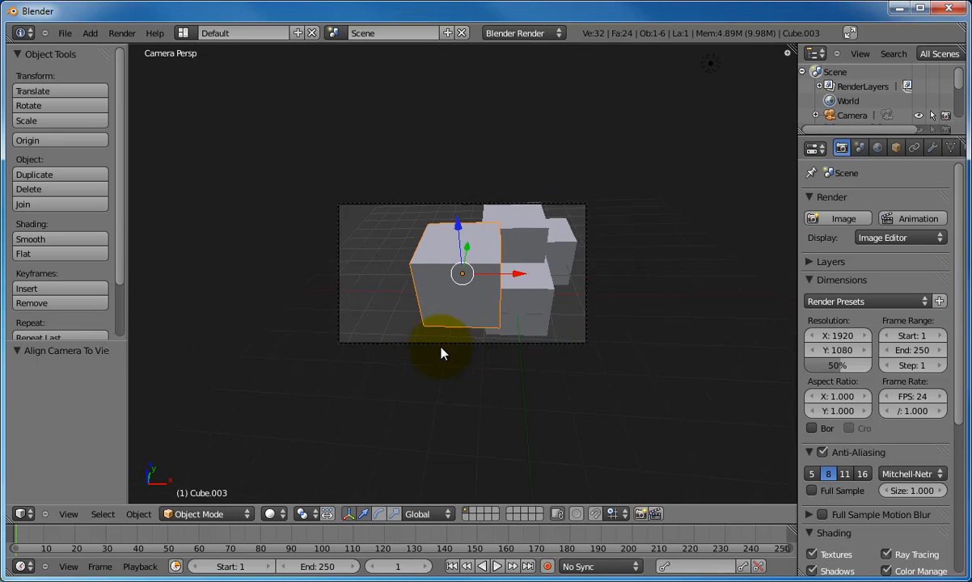
Orbit out of the camera's framing and centre the view on the front cube
{"action": "left_click_drag", "start_coordinate": [442, 353], "coordinate": [392, 357]}
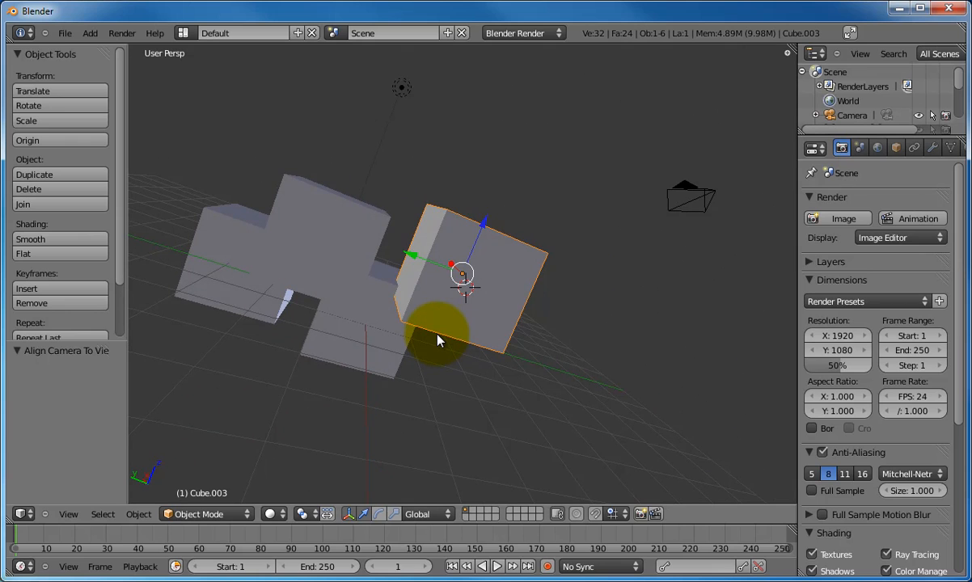
{"action": "key", "text": "KP_0"}
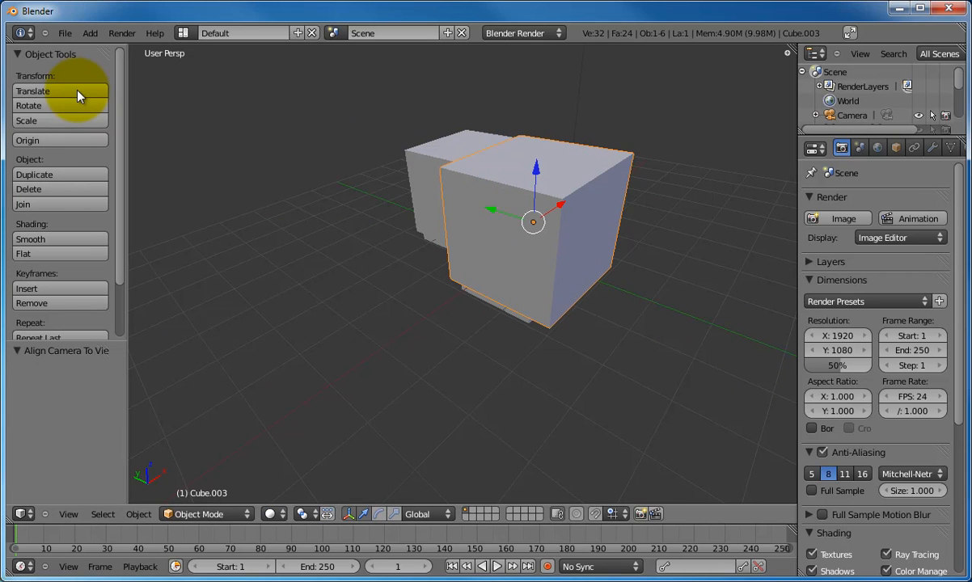
{"action": "mouse_move", "coordinate": [527, 207]}
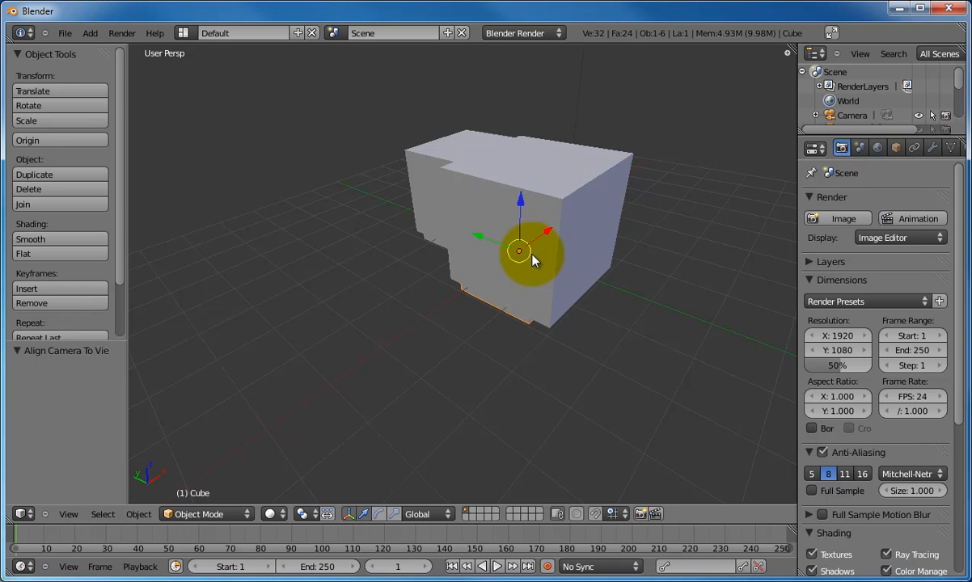
Change the view with Ctrl+Alt+Q and orbit beneath the cube group to look up at it
{"action": "key", "text": "ctrl+alt+q"}
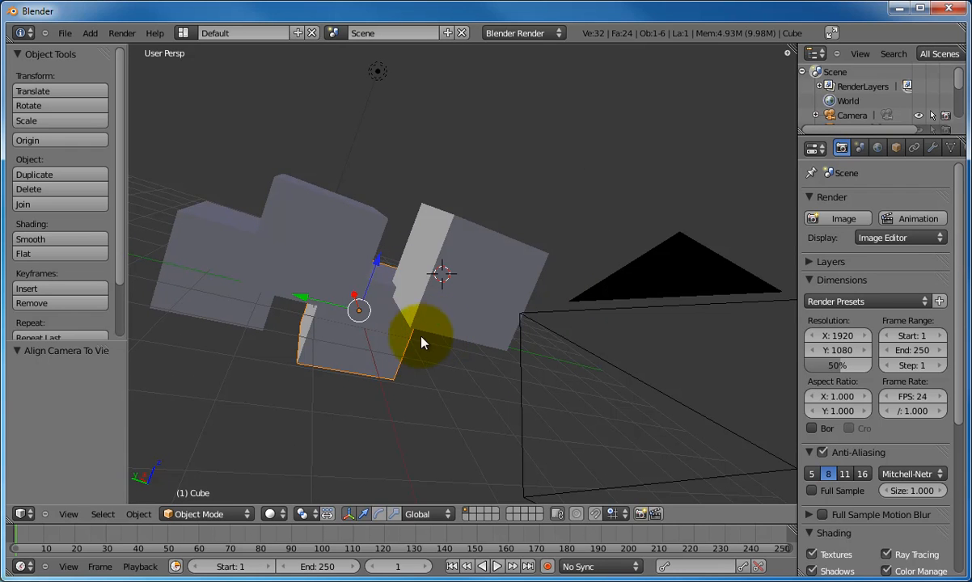
{"action": "left_click_drag", "start_coordinate": [421, 342], "coordinate": [409, 358]}
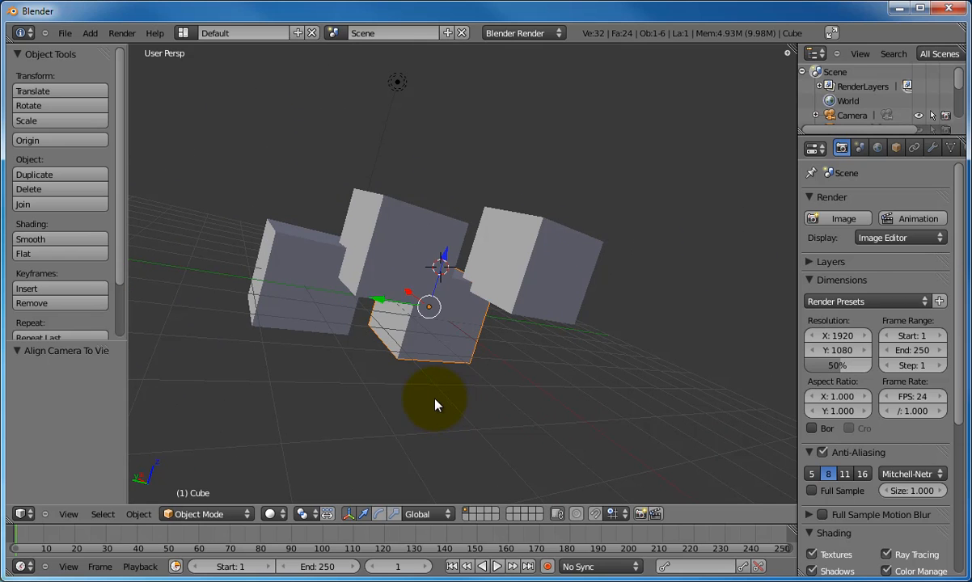
{"action": "mouse_move", "coordinate": [344, 258]}
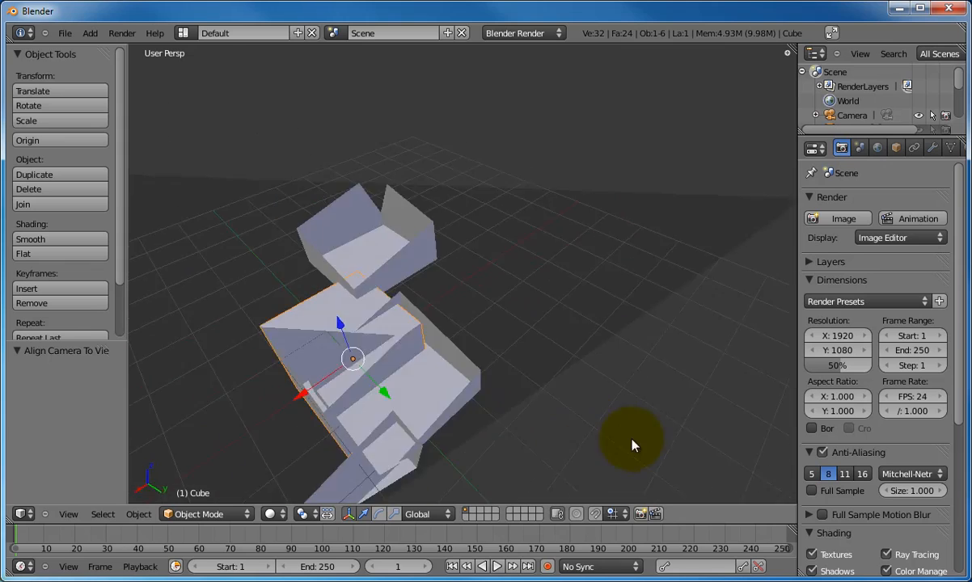
Orbit around the clipped cubes to inspect their sliced-open interiors
{"action": "left_click_drag", "start_coordinate": [635, 444], "coordinate": [513, 412]}
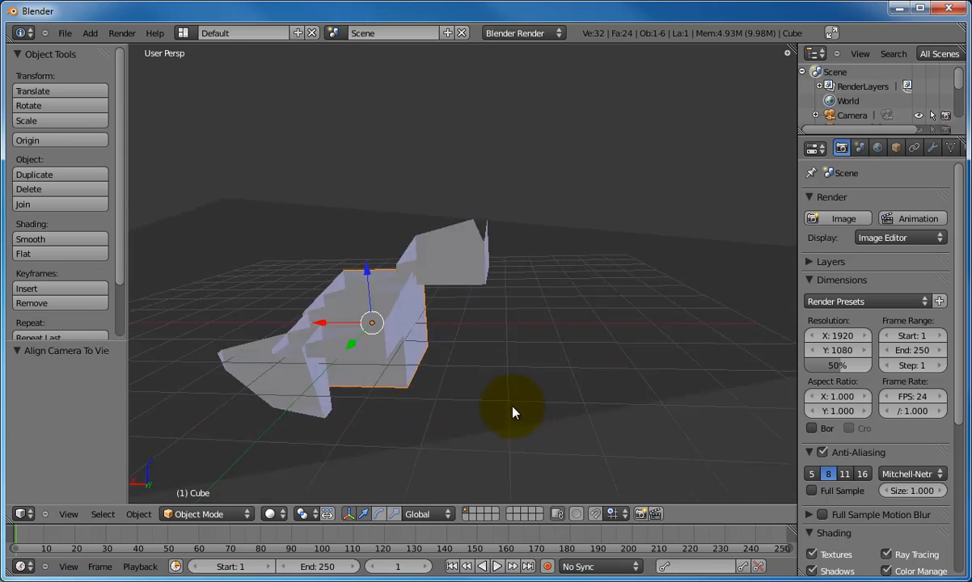